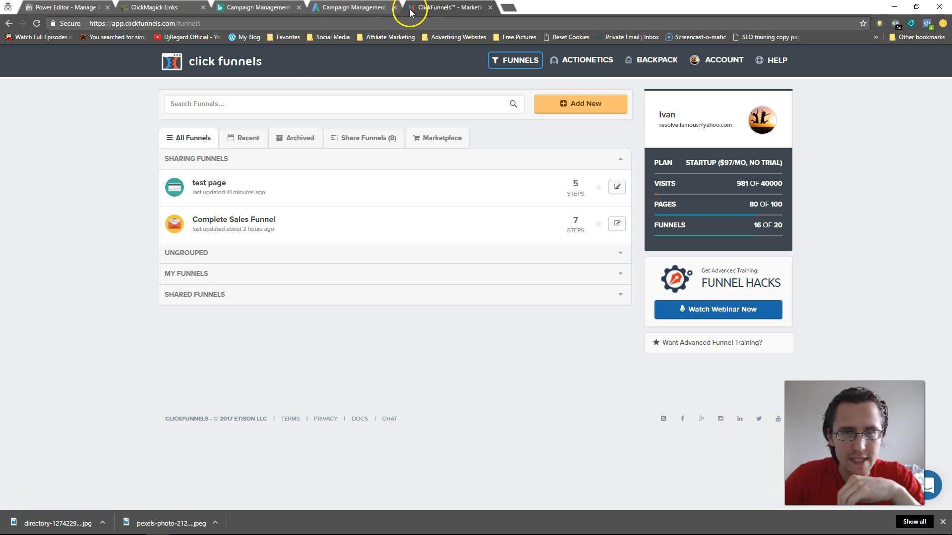
- Reach the test page funnel's settings and its empty Favicon URL field
key(ctrl+plus)
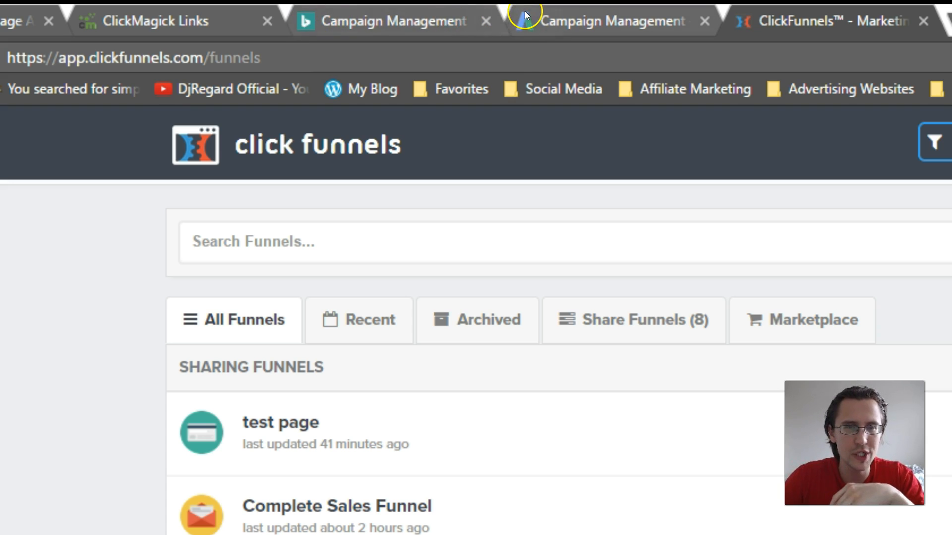
mouse_move(748, 28)
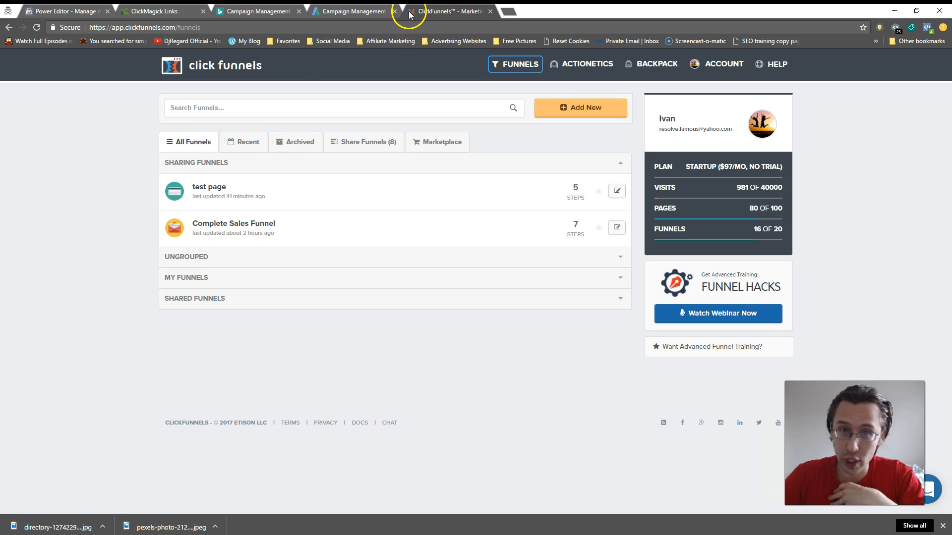
mouse_move(424, 95)
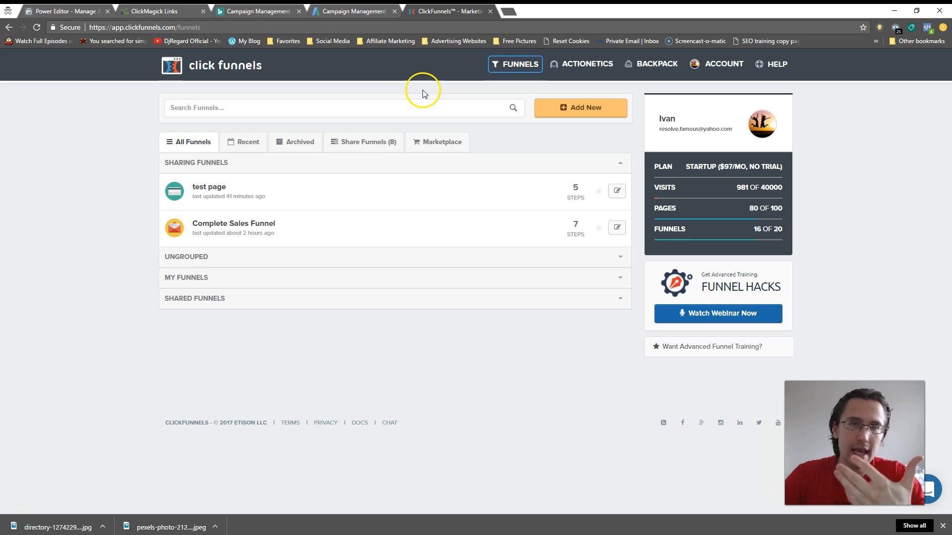
mouse_move(526, 198)
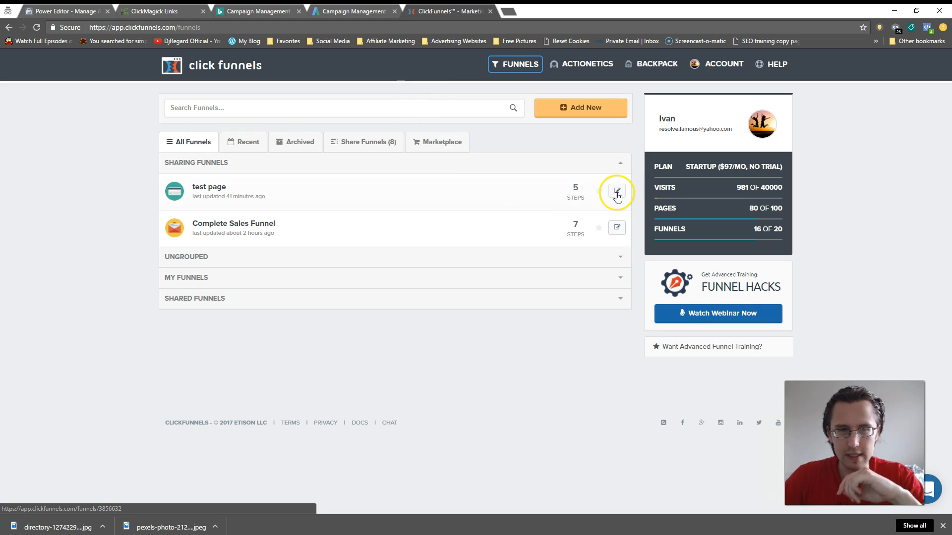
click(616, 193)
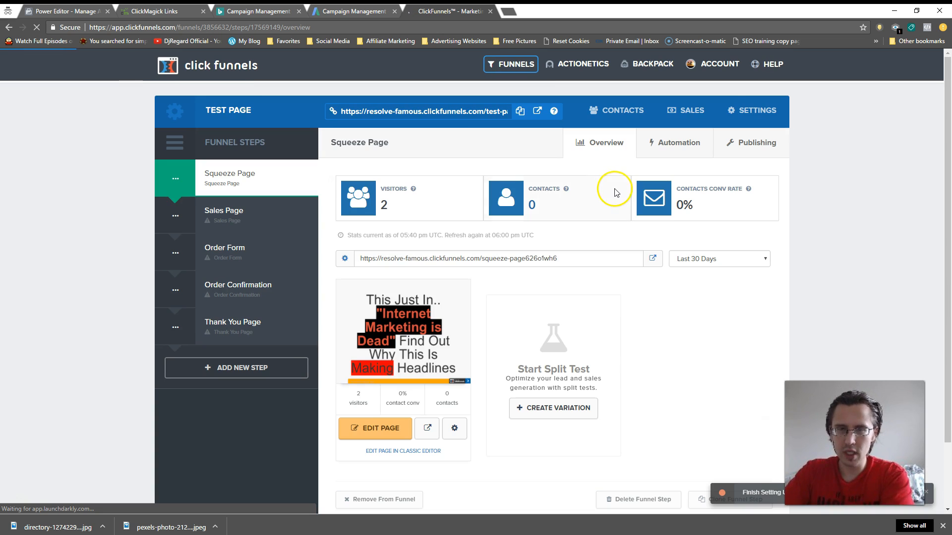
click(750, 110)
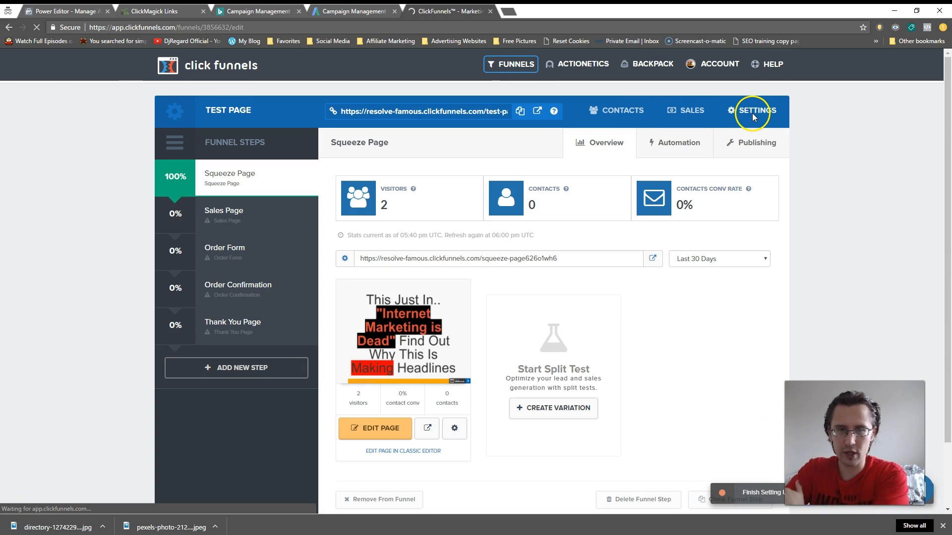
click(753, 111)
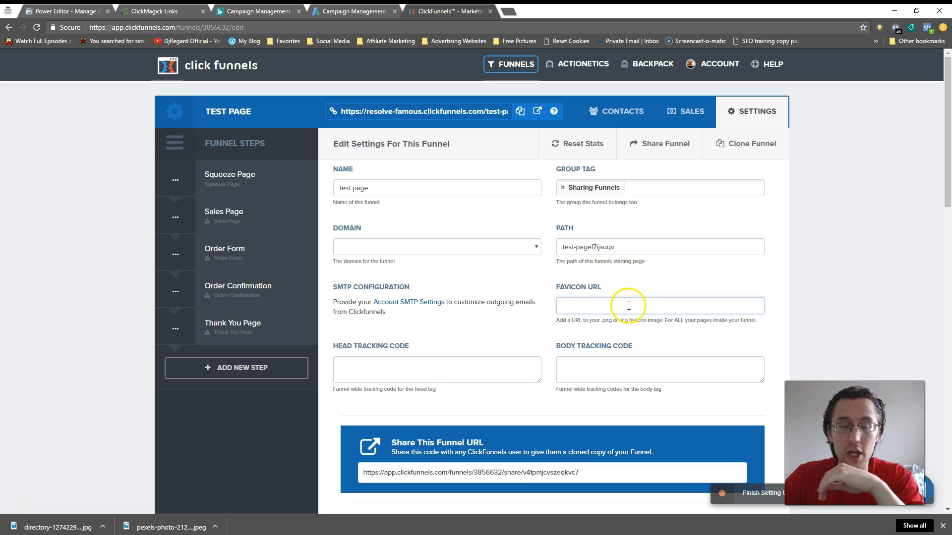
- Go to the account's Digital Assets and start a new asset
click(718, 63)
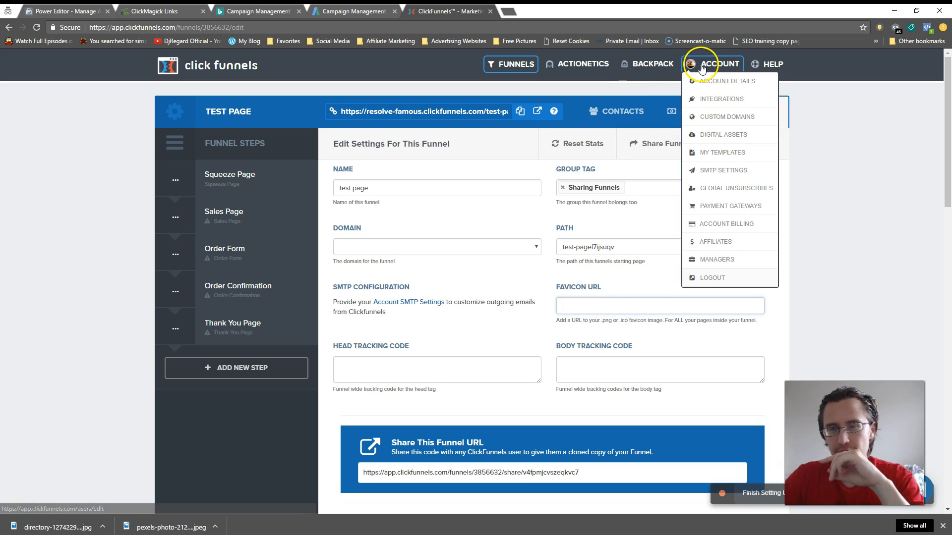
mouse_move(723, 134)
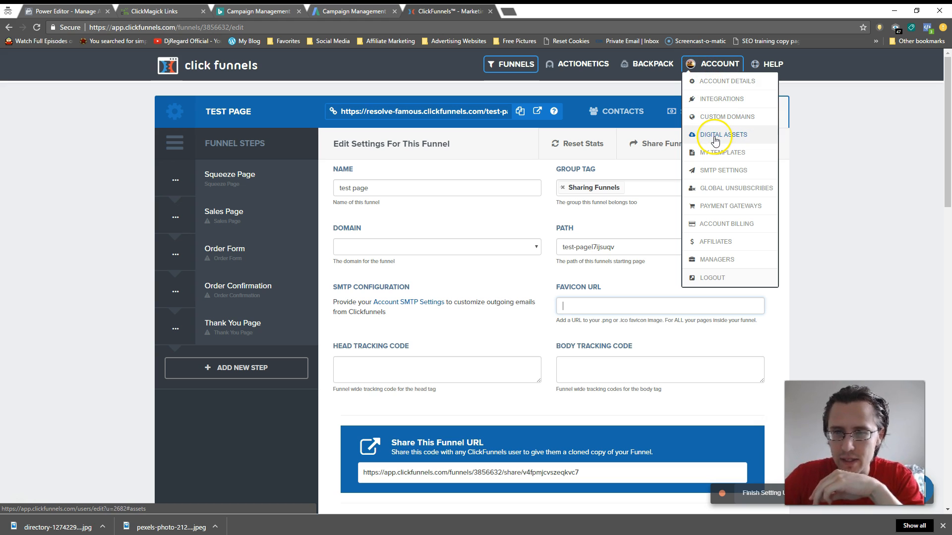
click(723, 134)
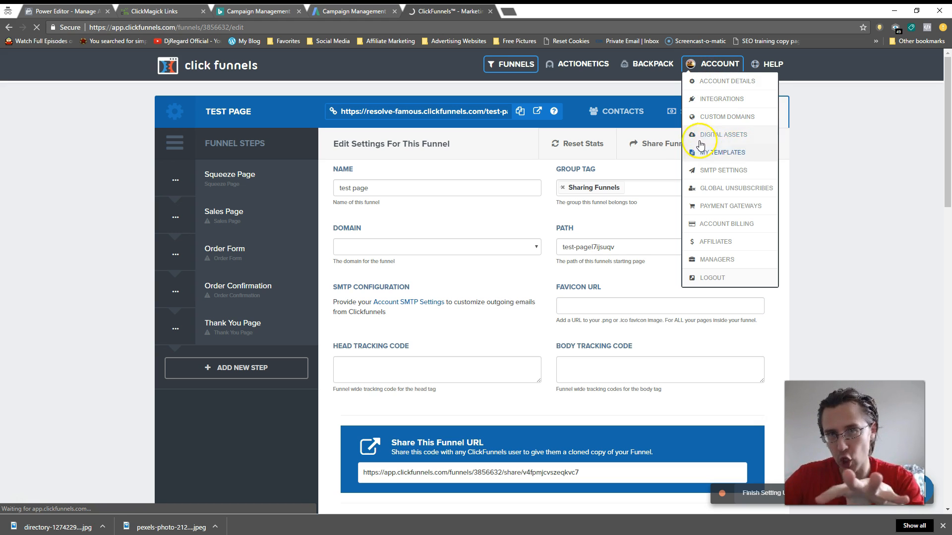
click(723, 134)
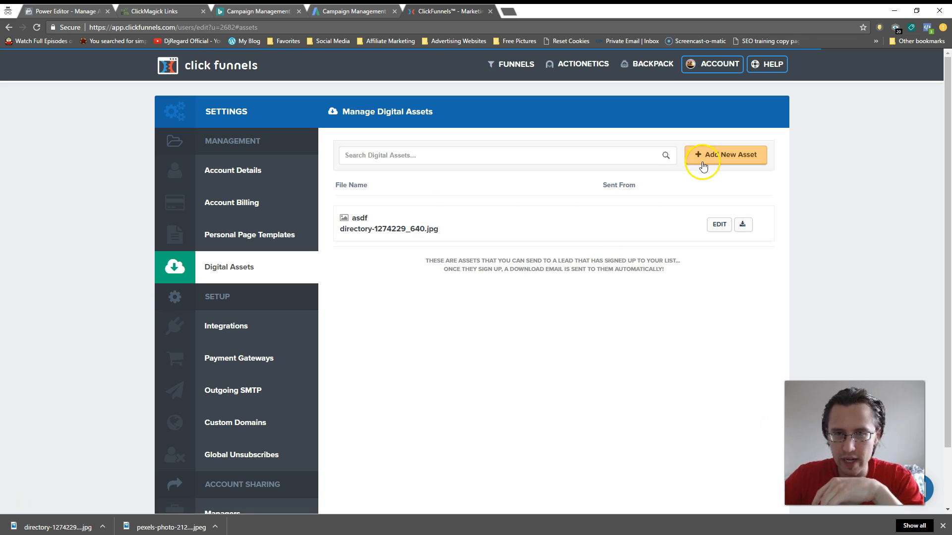
click(725, 155)
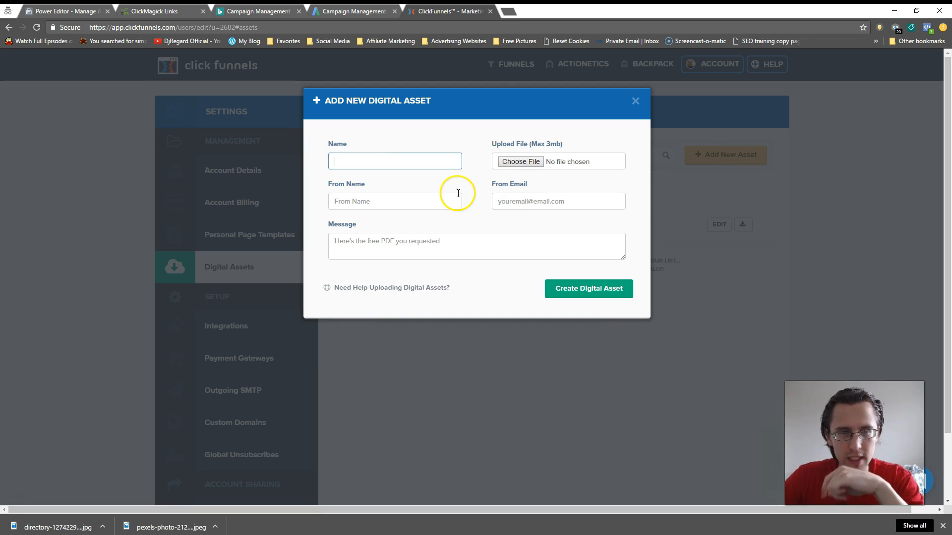
- Create the digital asset 'favicon-foryouguys' with the chosen jpg image attached
text(favicon-)
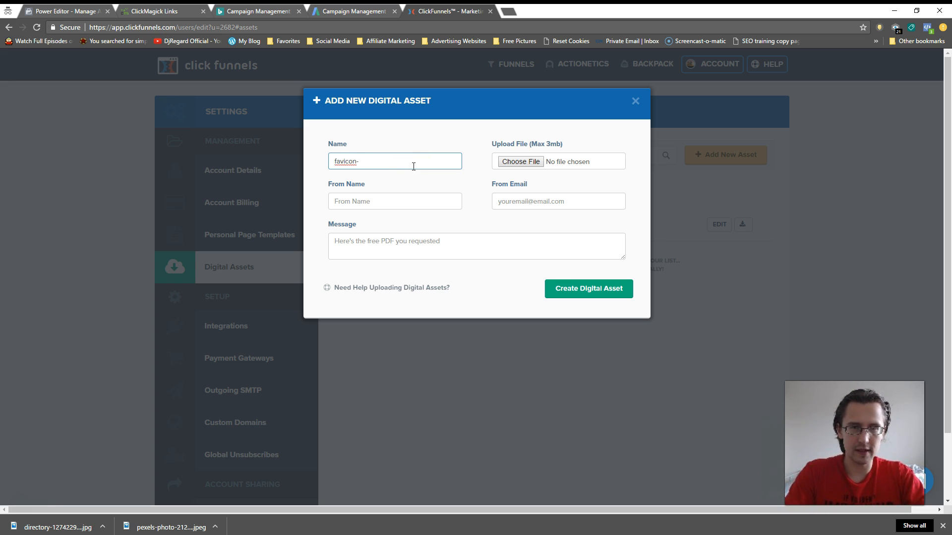
text(foryouguys)
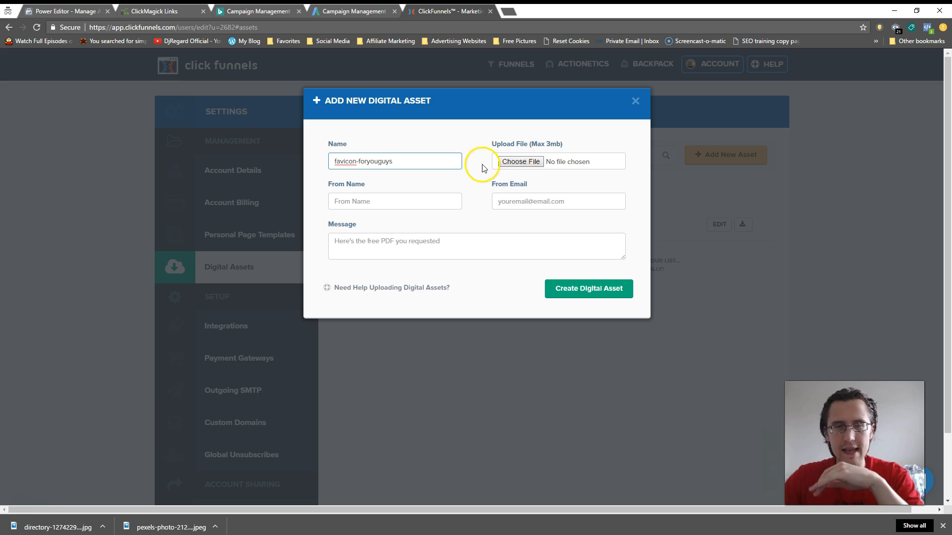
click(519, 162)
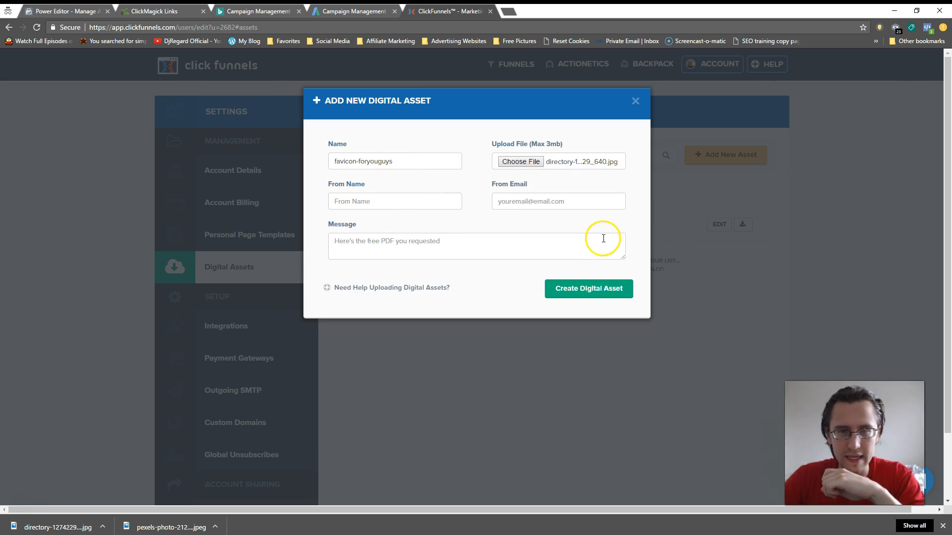
mouse_move(598, 256)
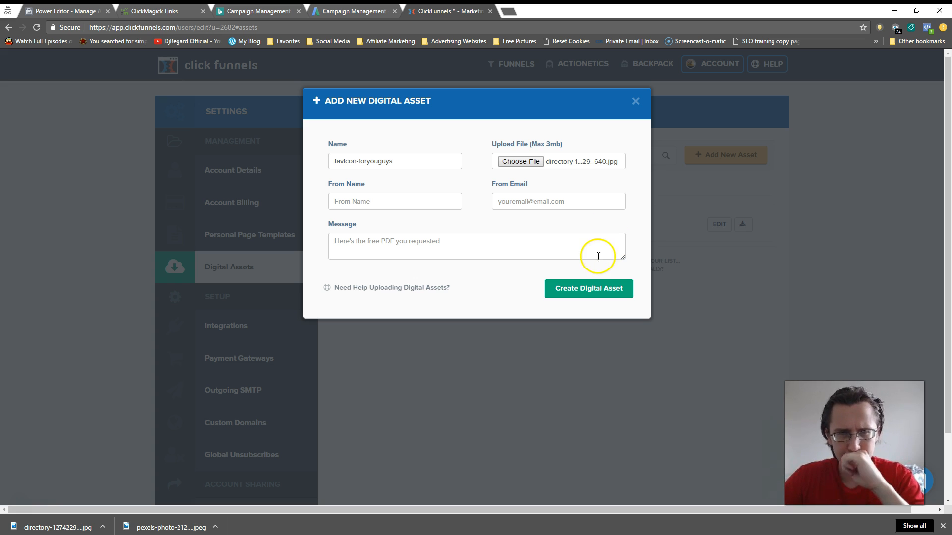
click(587, 288)
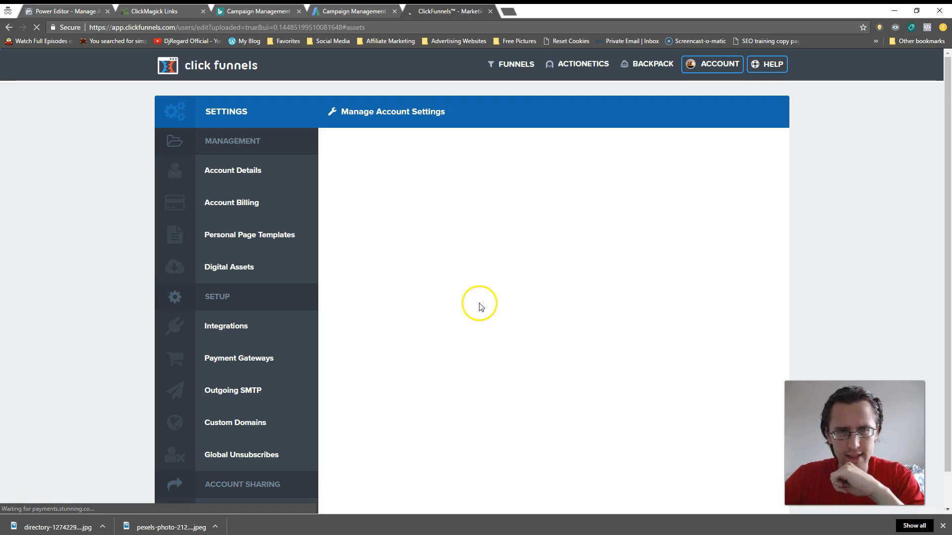
- Confirm favicon-foryouguys in the assets list and return to Browse Funnels
click(229, 267)
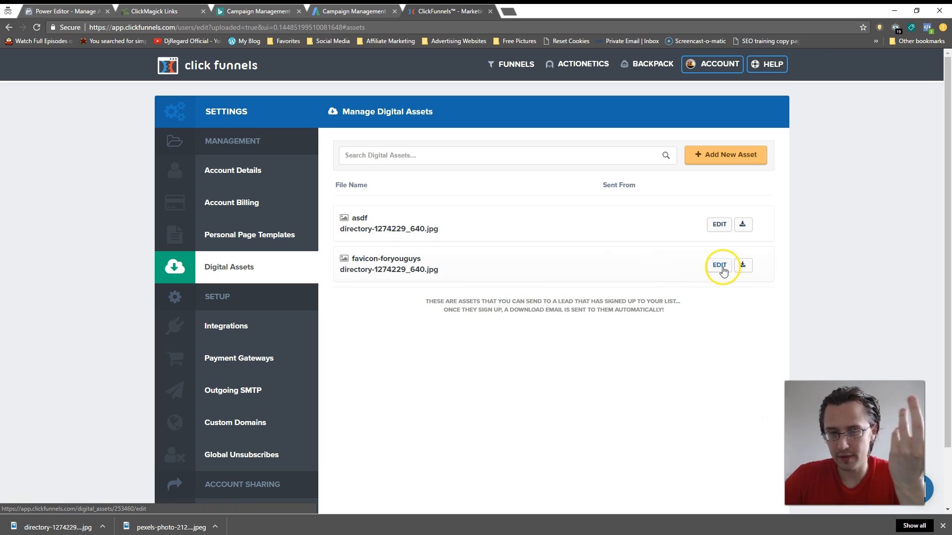
click(743, 266)
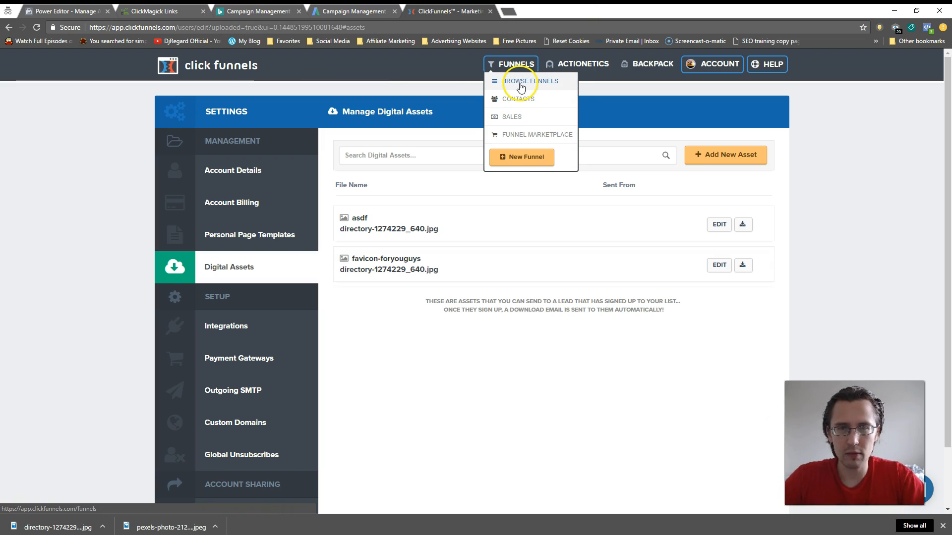
click(529, 80)
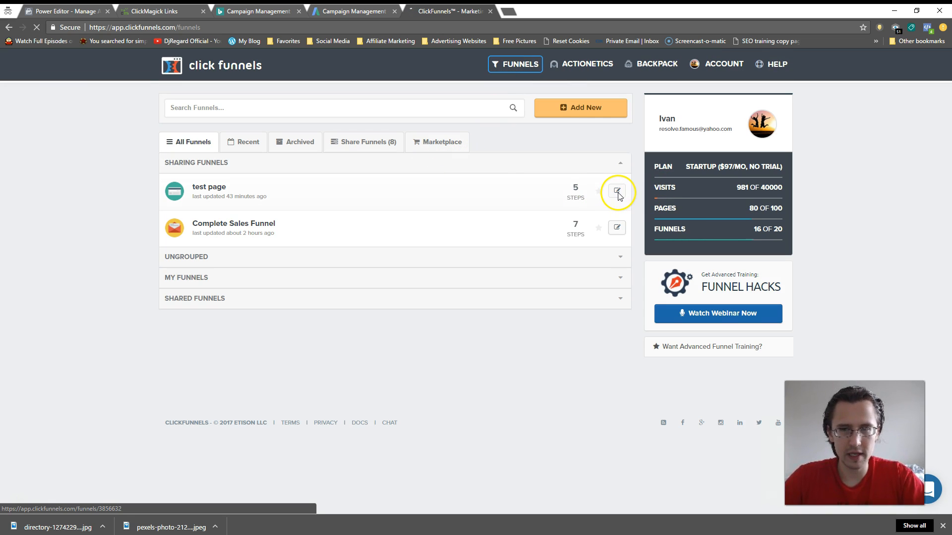
- Put the asset image link in the test page funnel's Favicon URL and save its settings
click(617, 191)
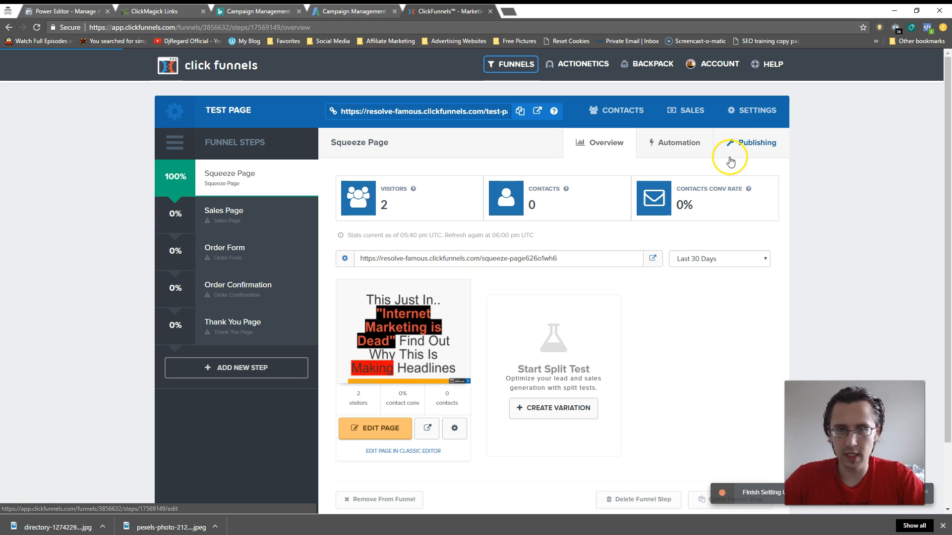
mouse_move(758, 104)
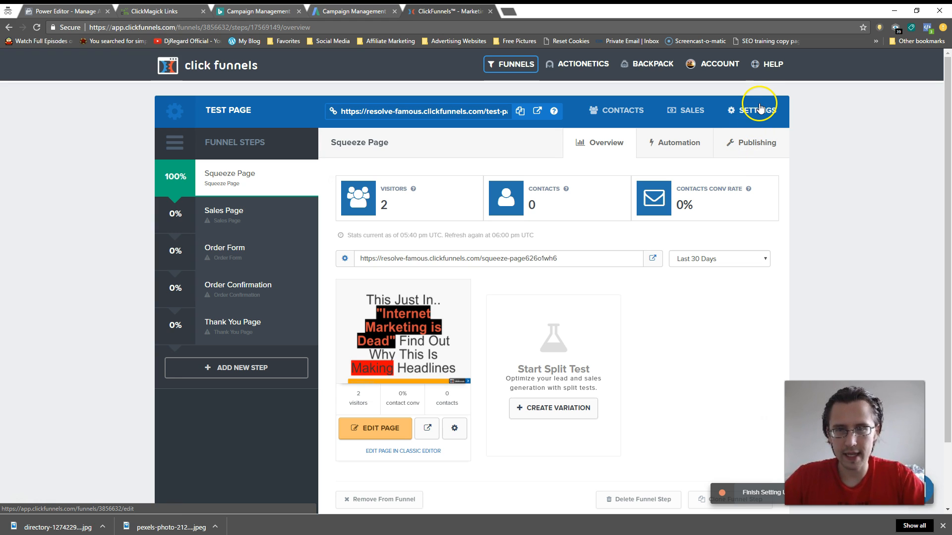
click(756, 111)
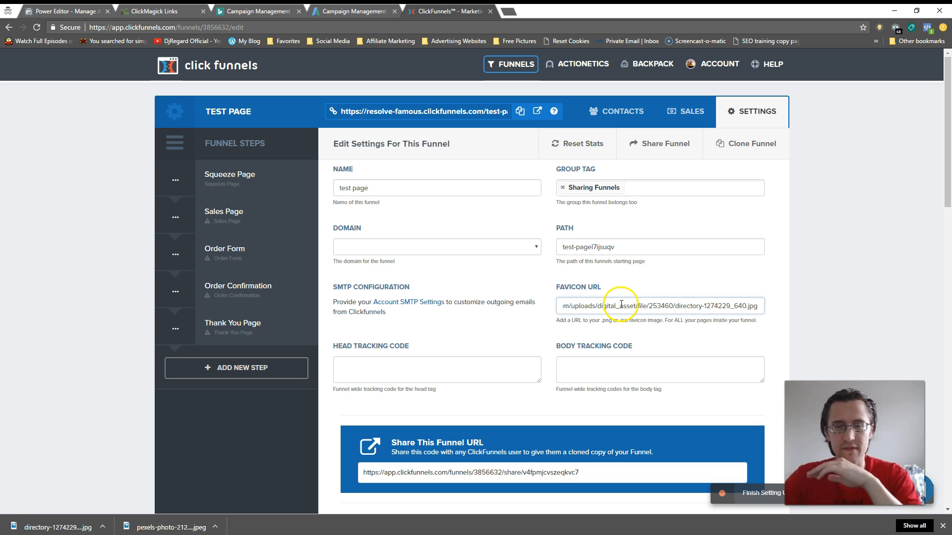
scroll(down, 3)
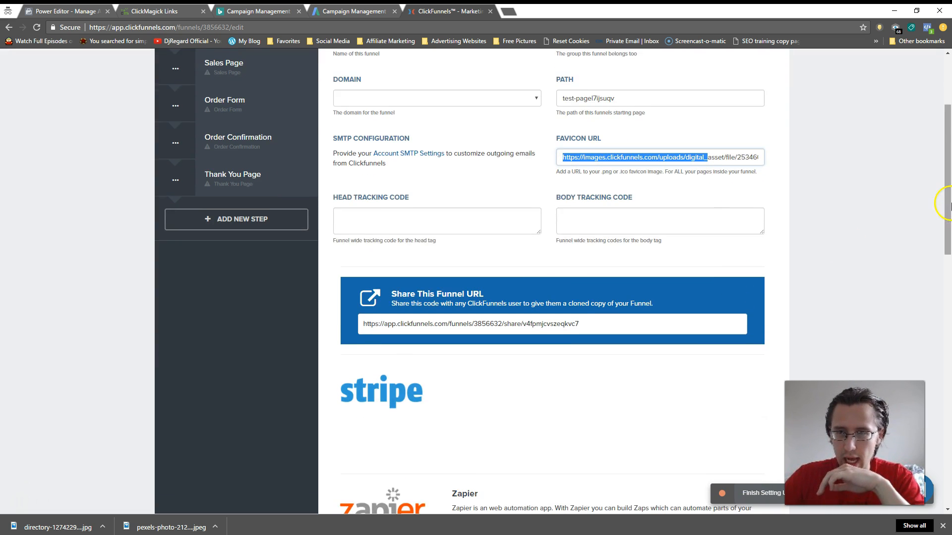
scroll(down, 3)
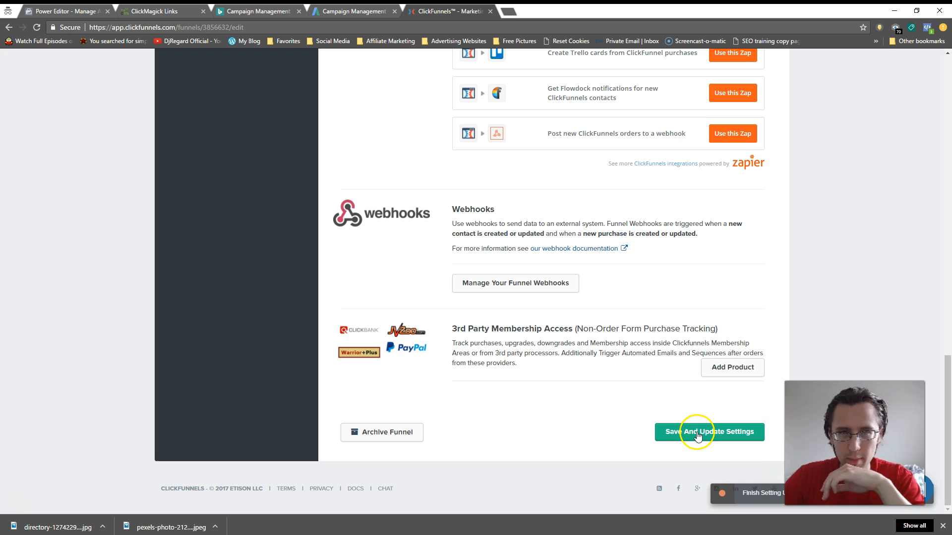
click(708, 432)
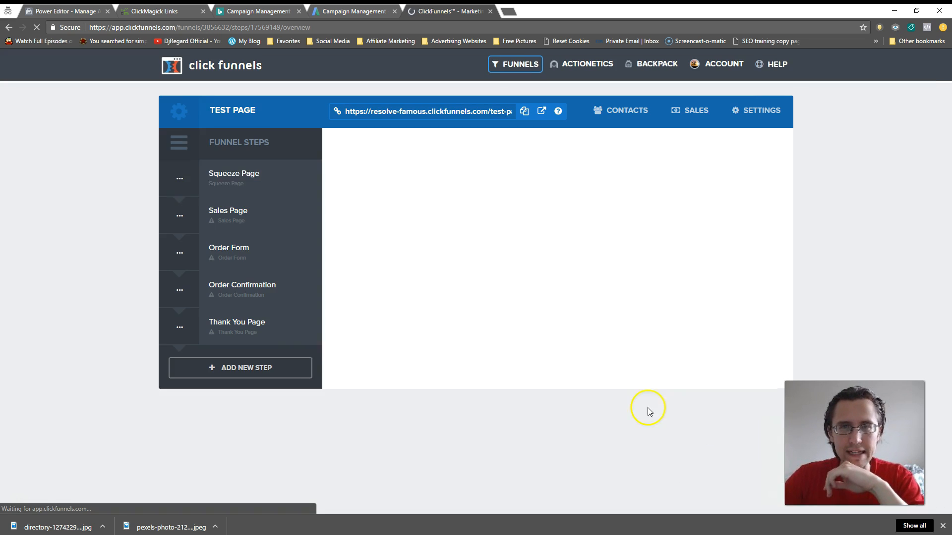
click(234, 177)
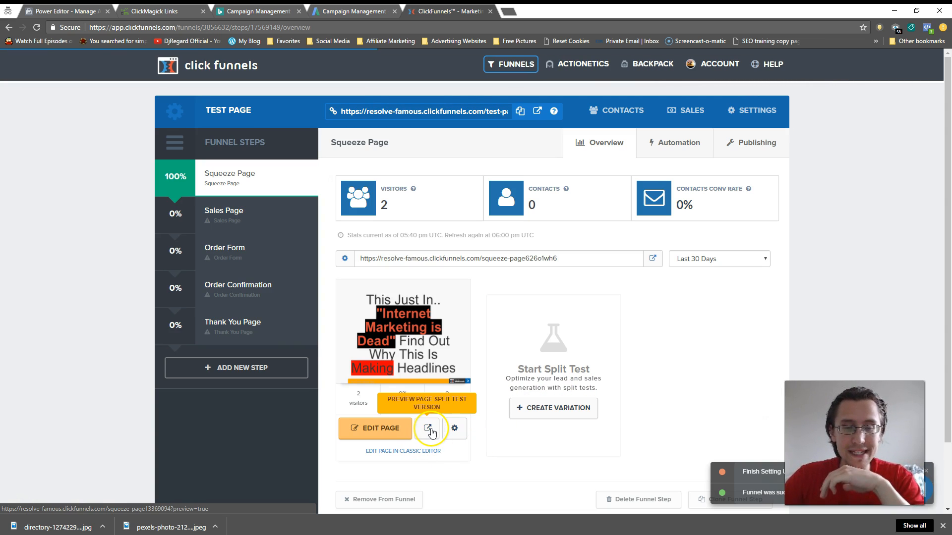
click(429, 428)
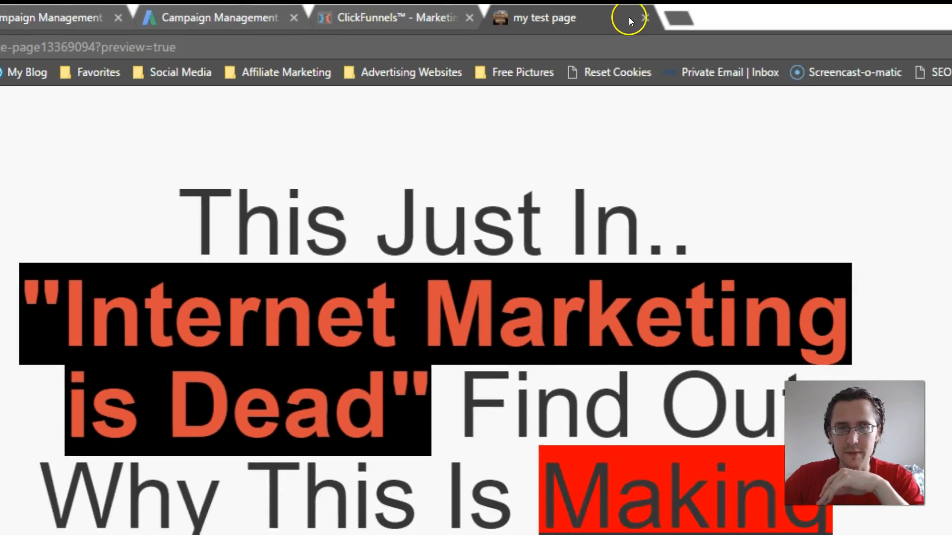
click(393, 17)
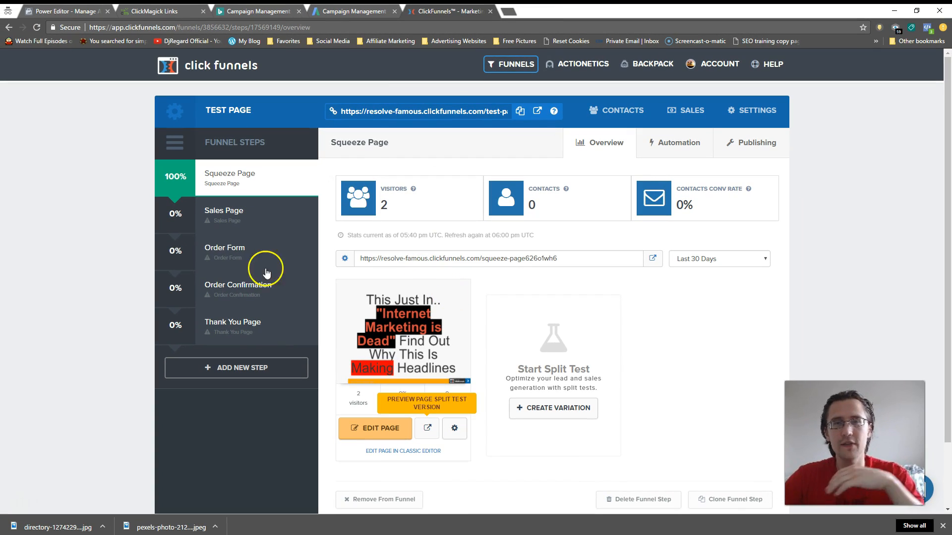
mouse_move(52, 250)
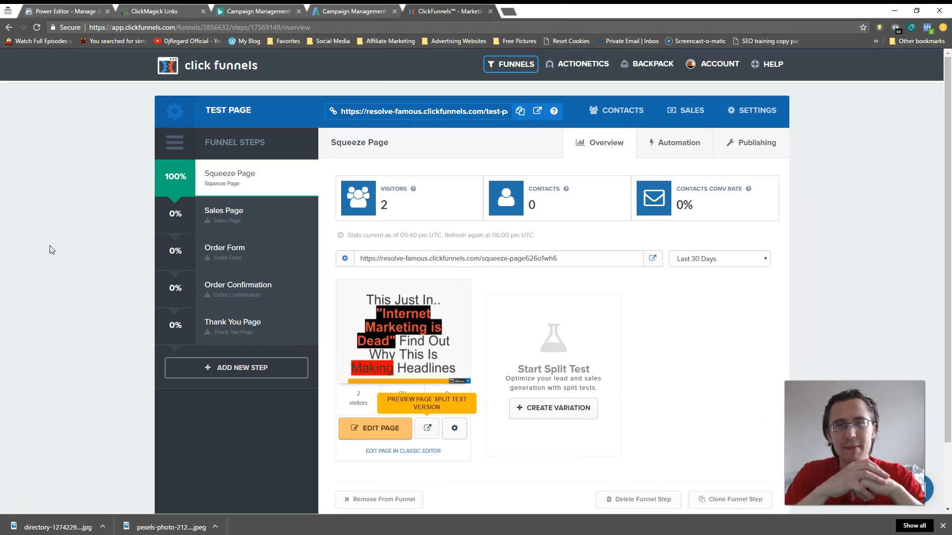